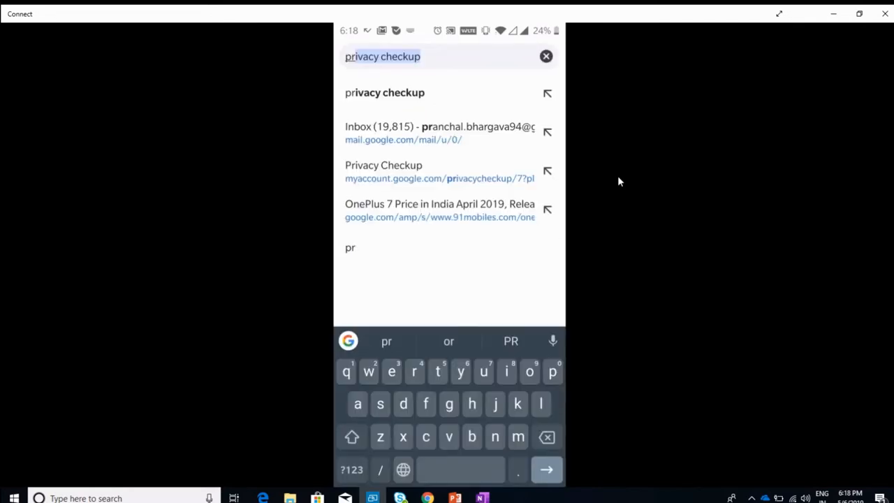
# Step: Search Google for 'privacy checkup' and open the 'Privacy Checkup - Google Account' result
pyautogui.click(384, 92)
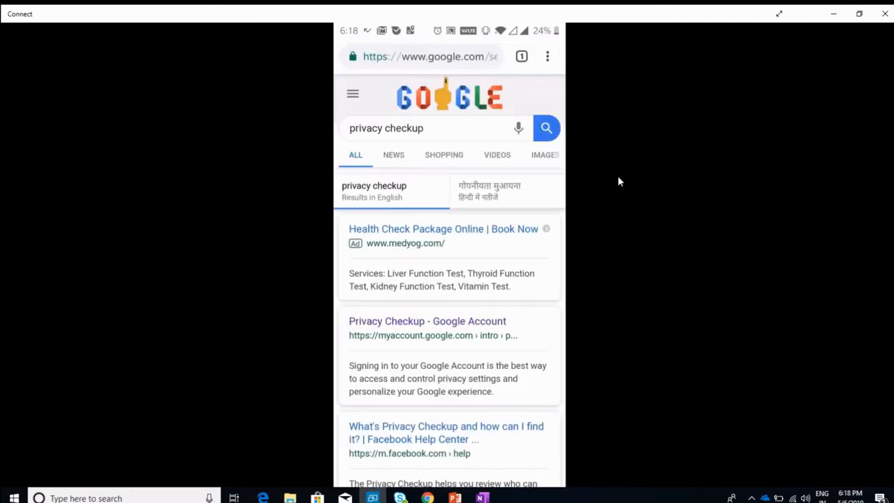
pyautogui.scroll(-3)
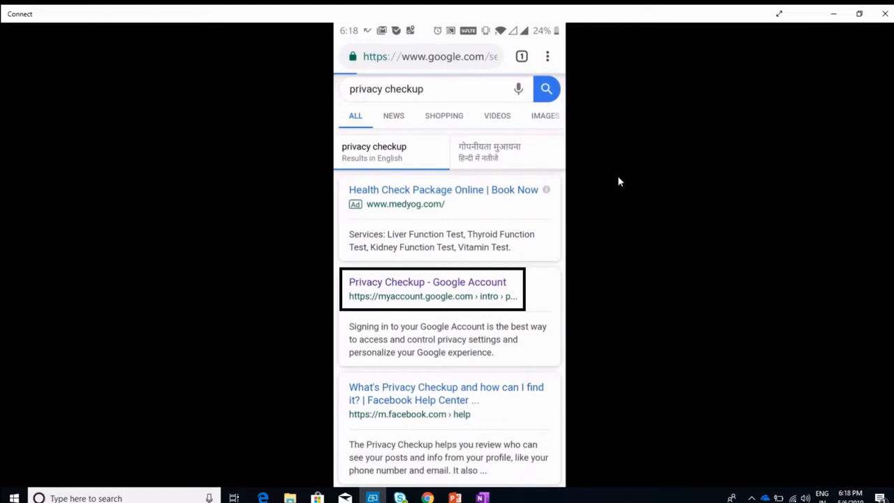
pyautogui.click(427, 282)
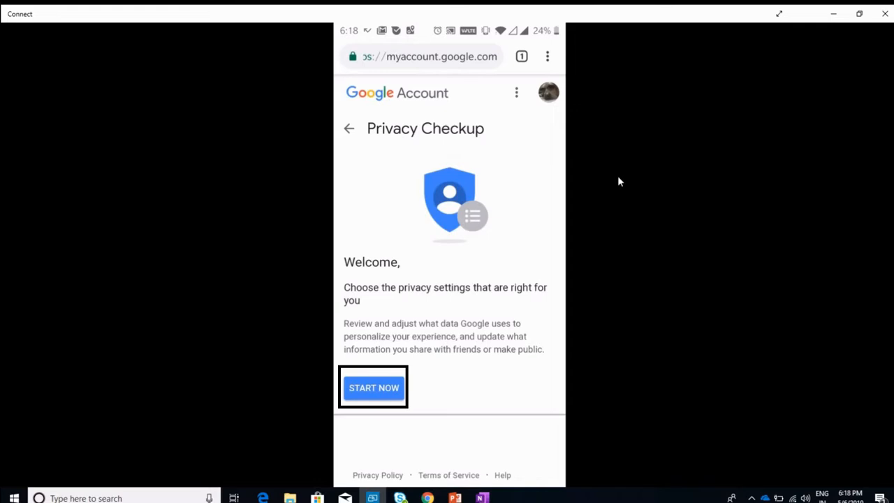
# Step: Start the Privacy Checkup and view the Web & App Activity setting, shown paused
pyautogui.click(373, 387)
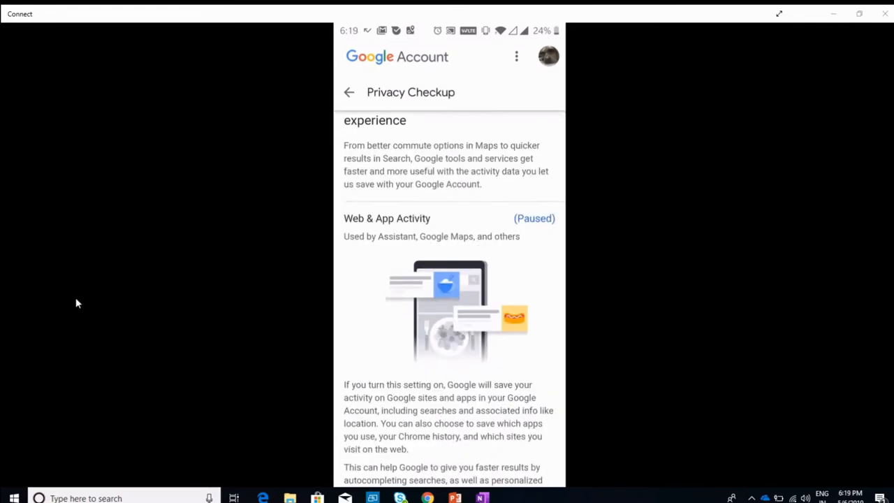
pyautogui.scroll(-3)
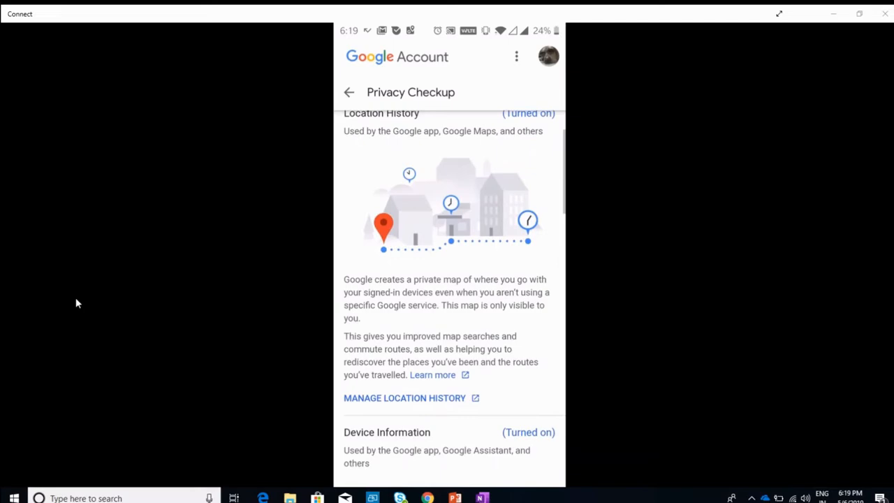
pyautogui.scroll(3)
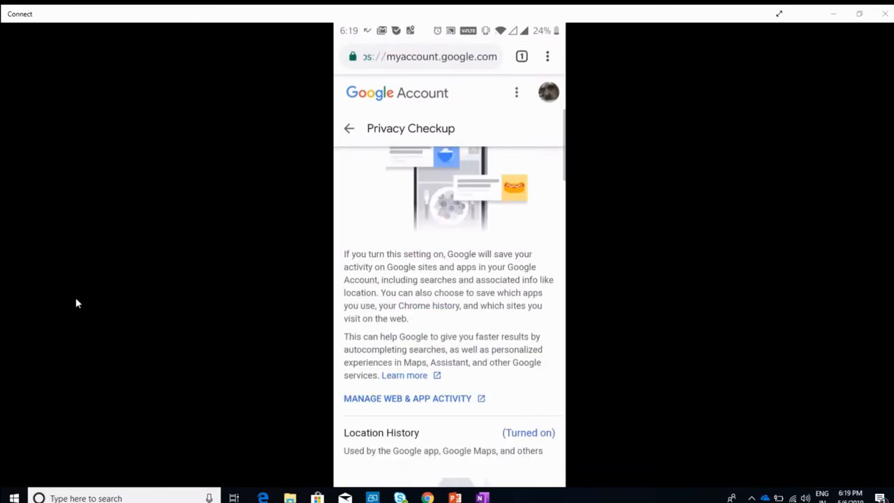
# Step: Review Location History, Device Information and Voice & Audio Activity, all turned on
pyautogui.scroll(-3)
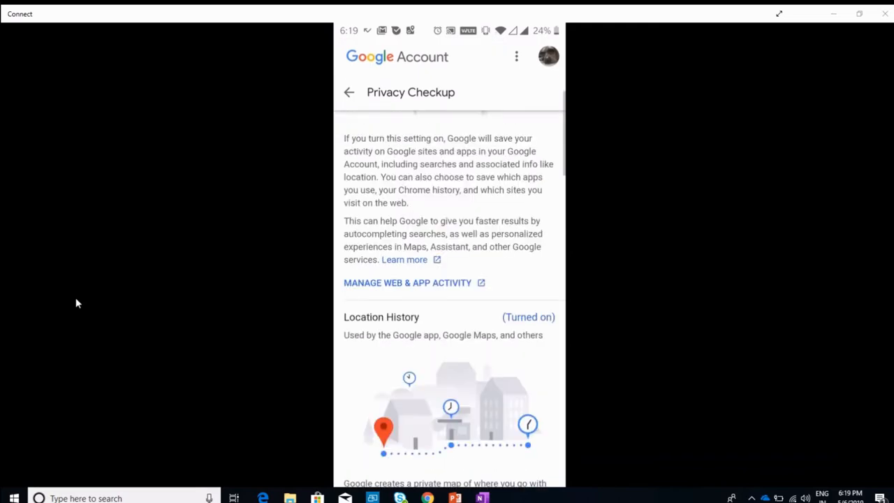
pyautogui.scroll(-3)
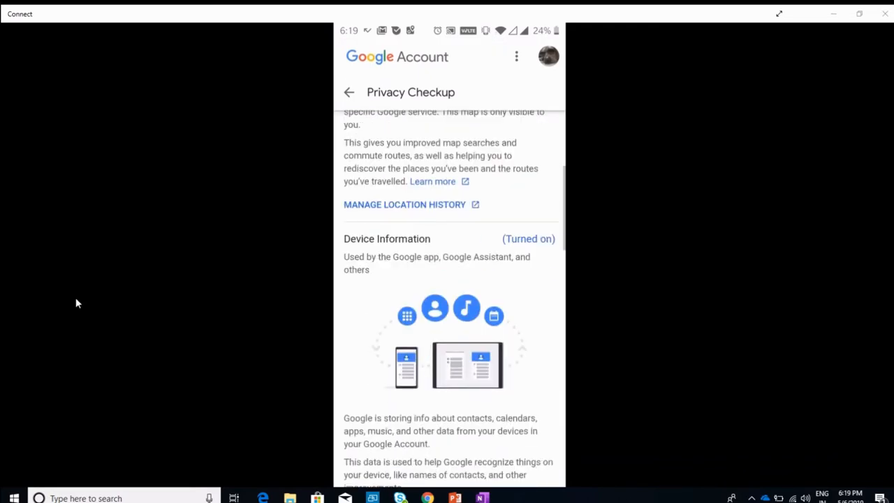
pyautogui.scroll(-3)
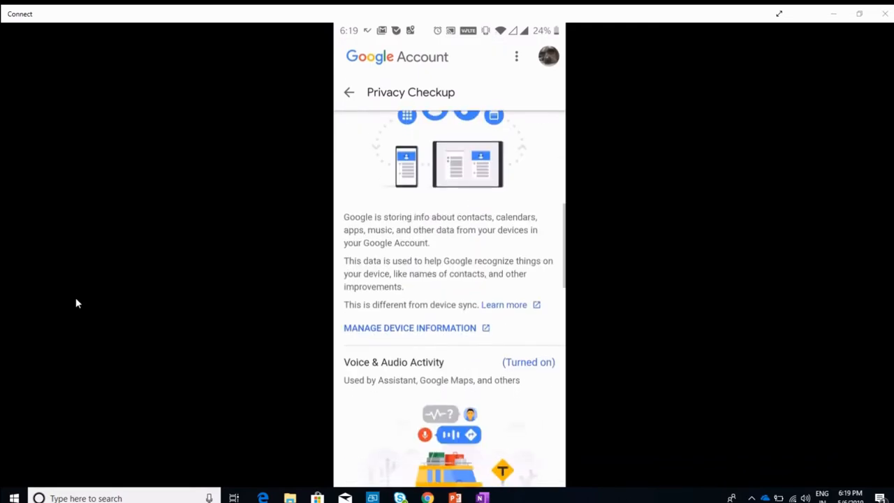
pyautogui.scroll(-3)
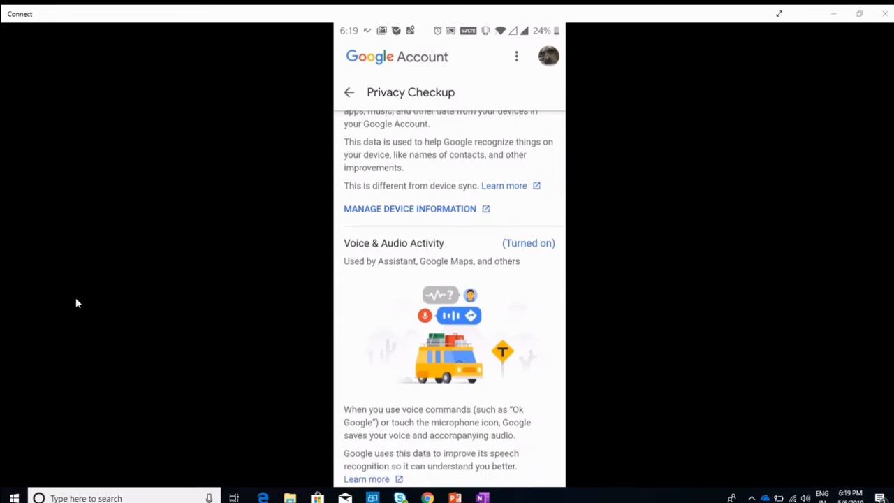
pyautogui.scroll(-3)
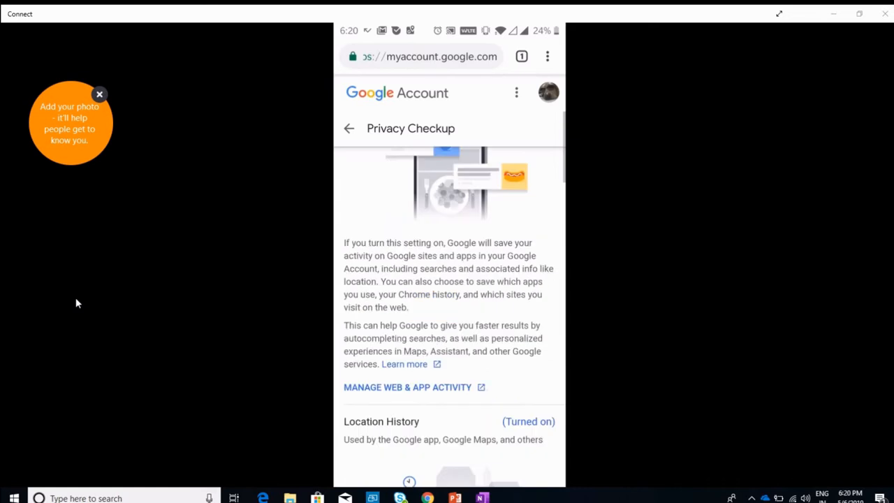
pyautogui.scroll(3)
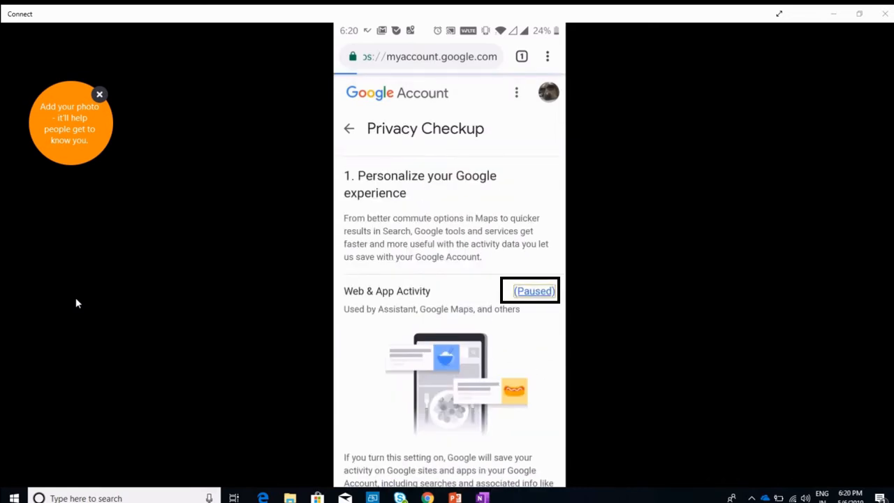
pyautogui.click(534, 291)
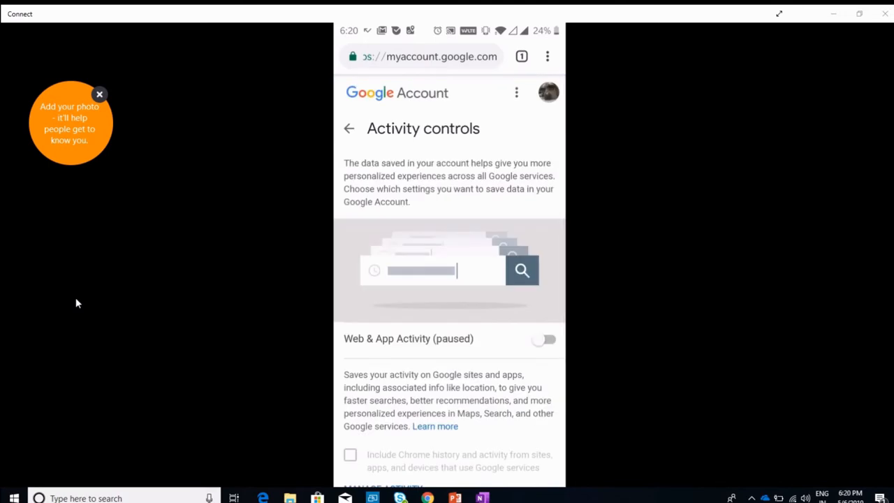
pyautogui.scroll(3)
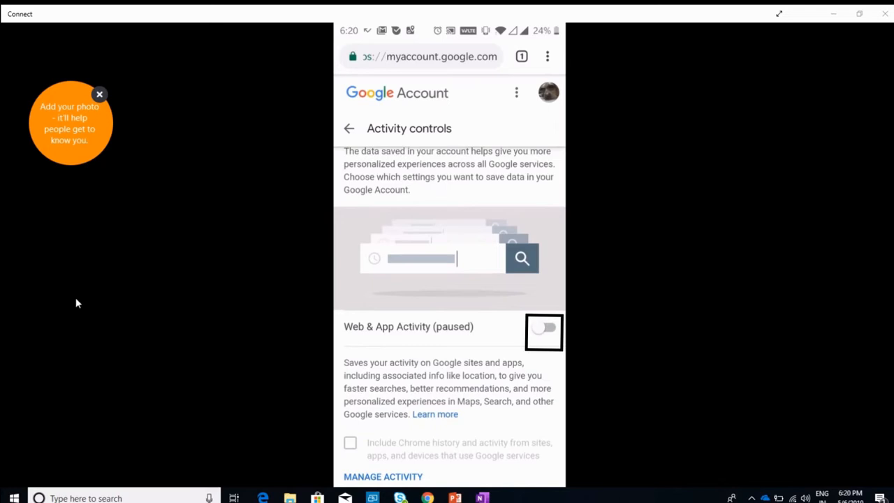
pyautogui.scroll(-3)
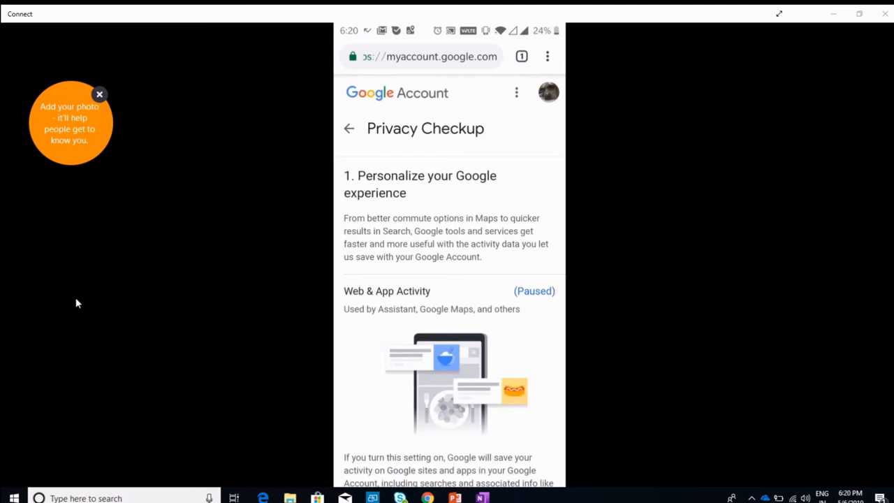
# Step: Open the Location History controls from '(Turned on)' and switch its toggle off
pyautogui.scroll(-3)
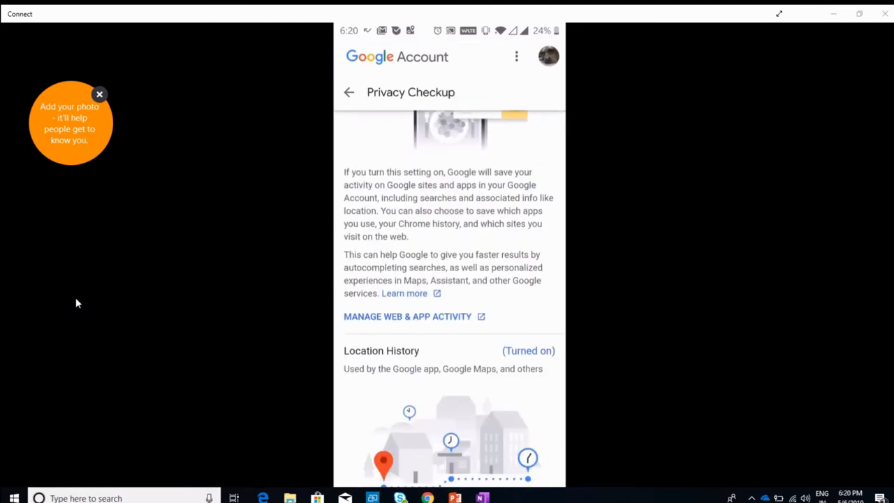
pyautogui.scroll(3)
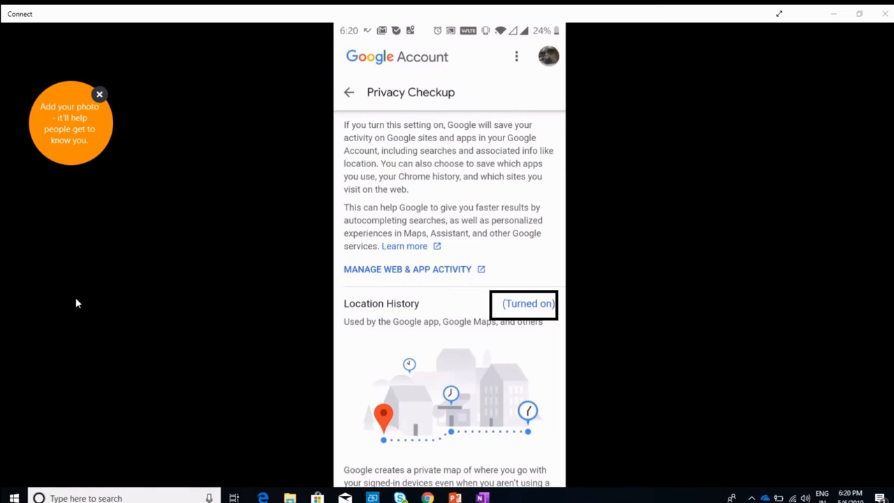
pyautogui.click(527, 303)
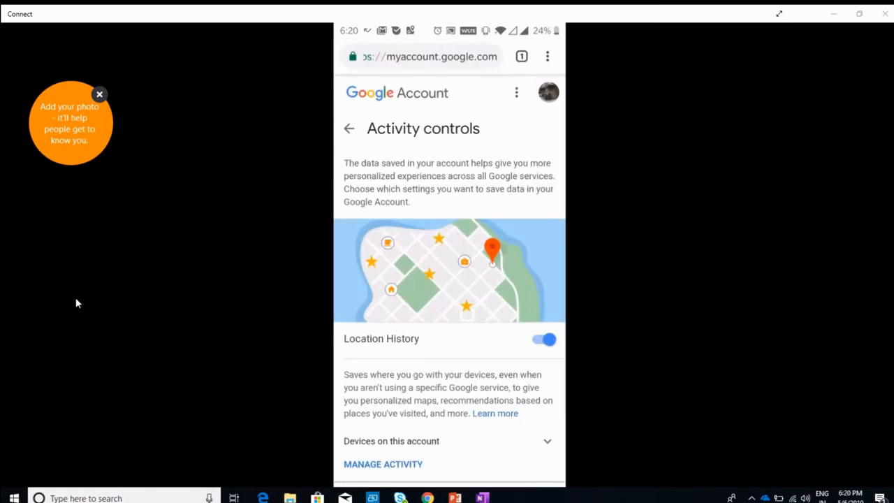
pyautogui.scroll(-3)
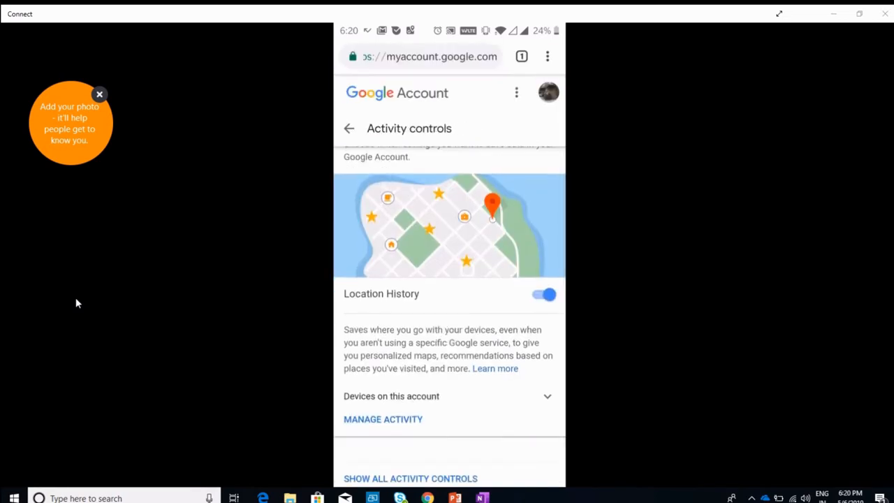
pyautogui.click(543, 294)
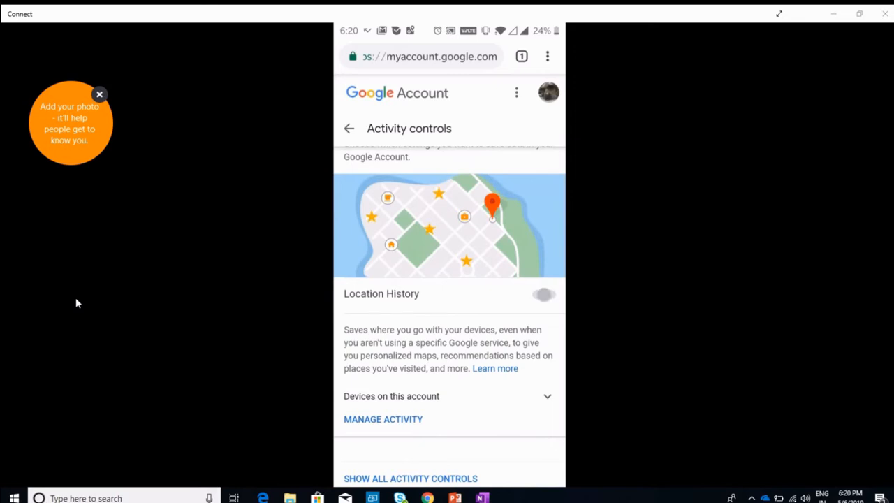
# Step: Bring up the 'Pause Location History?' dialog and scroll through it
pyautogui.click(543, 294)
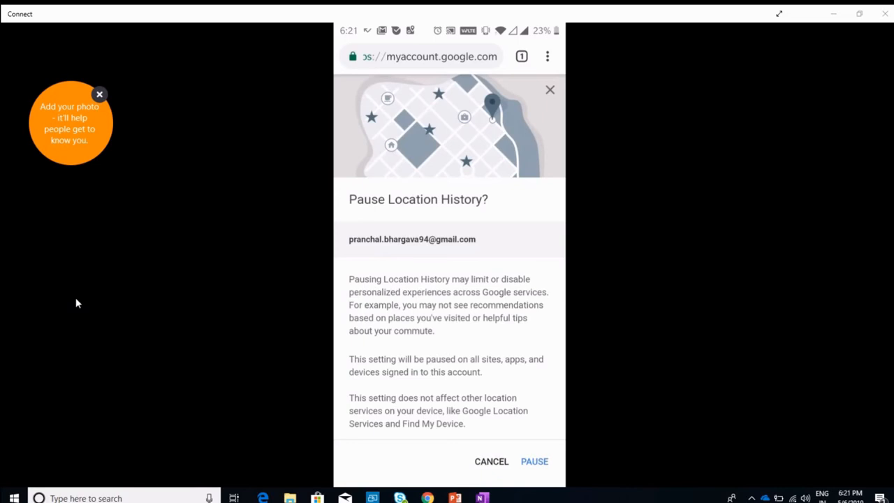
pyautogui.scroll(-3)
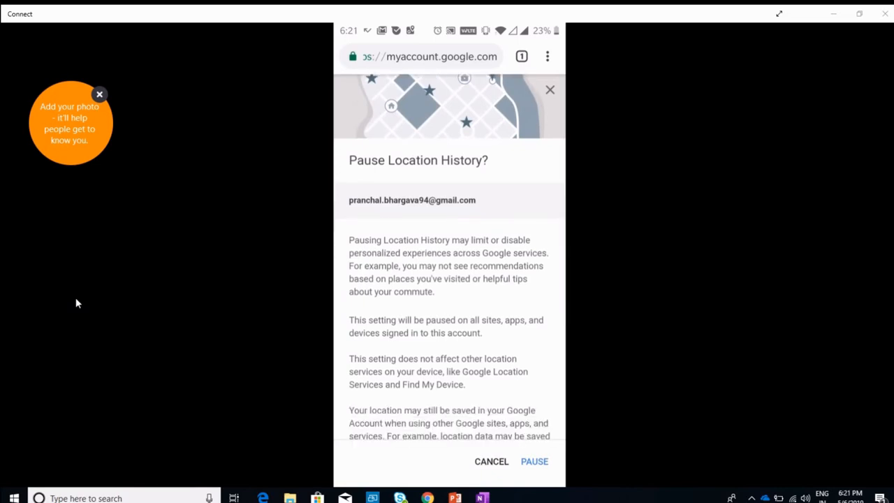